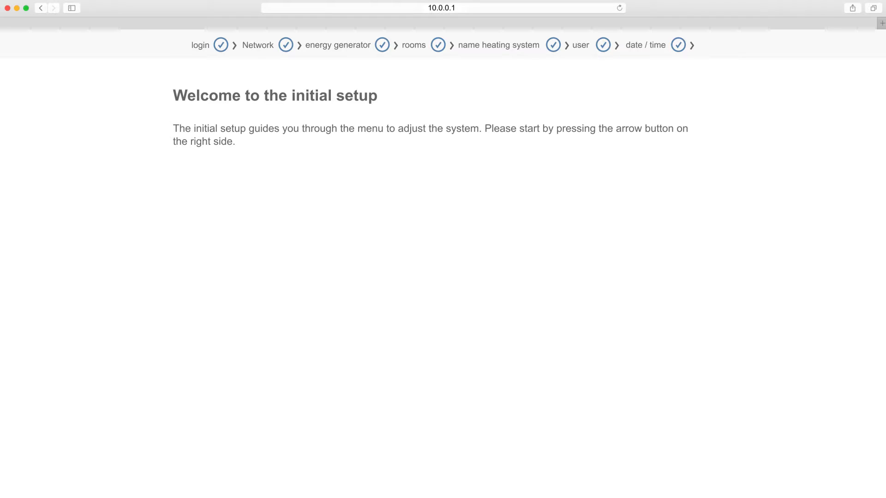
# - Start the control box setup and advance past welcome, energy generators and heating system name
pyautogui.click(221, 45)
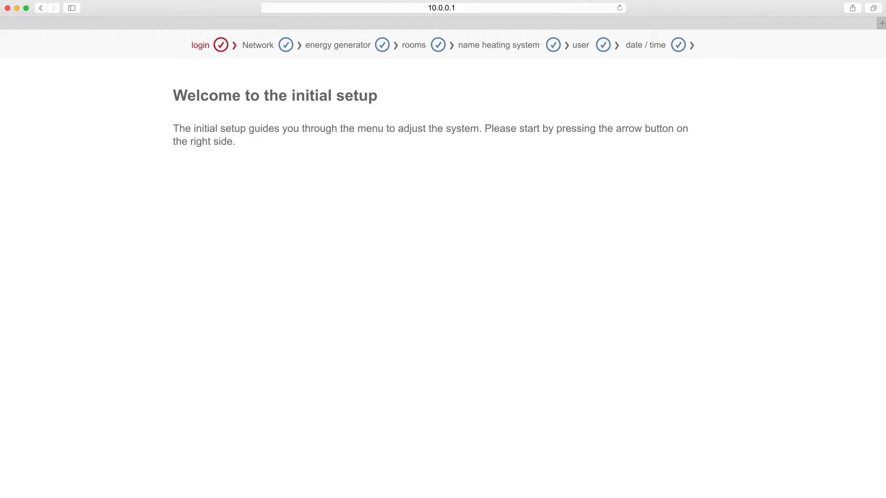
pyautogui.click(847, 272)
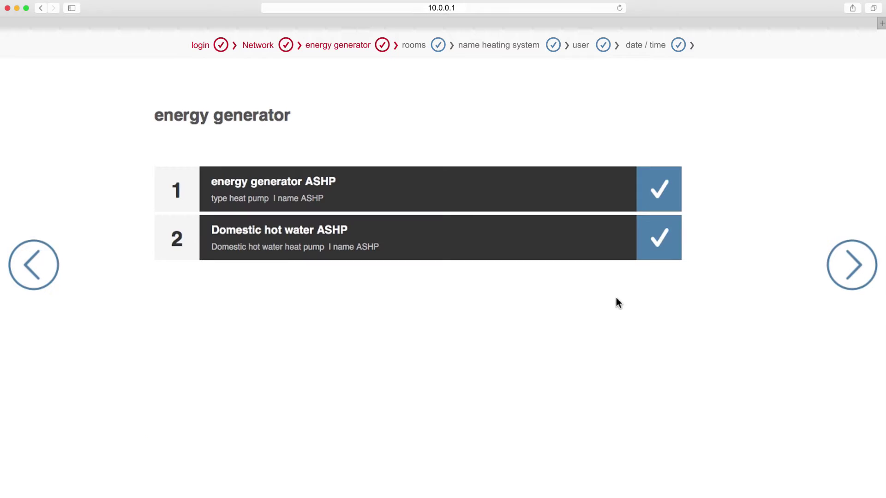
pyautogui.click(847, 270)
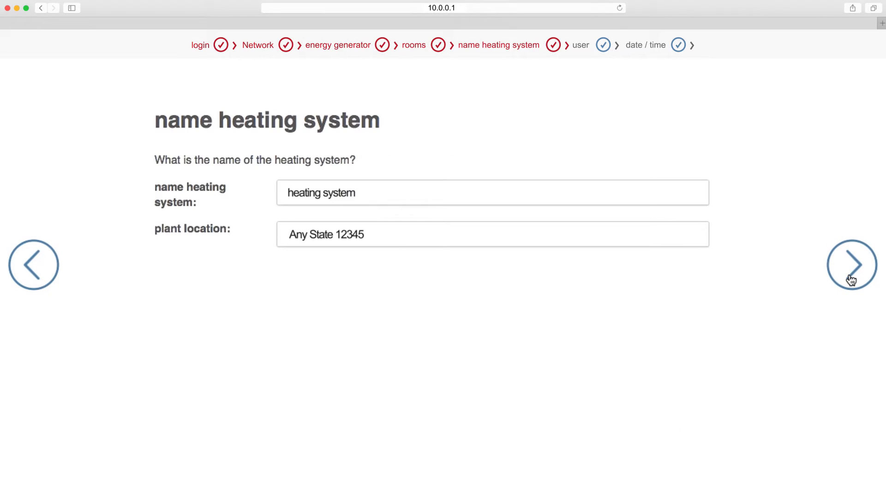
pyautogui.click(847, 275)
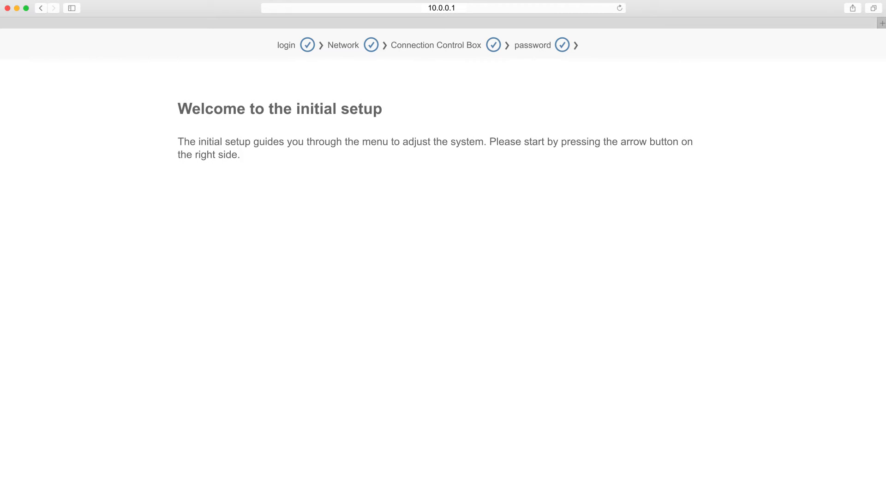
# - Start the gateway setup and confirm the smart system Control Box, reaching Choose password
pyautogui.click(852, 247)
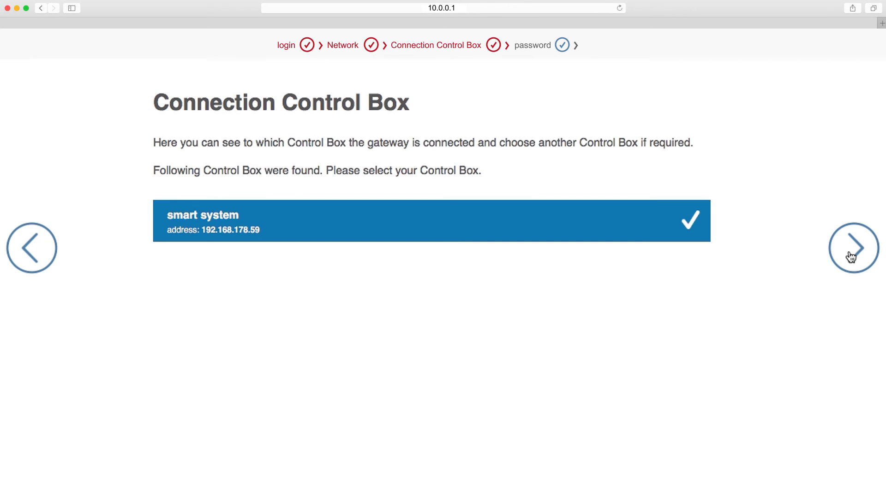
pyautogui.click(851, 247)
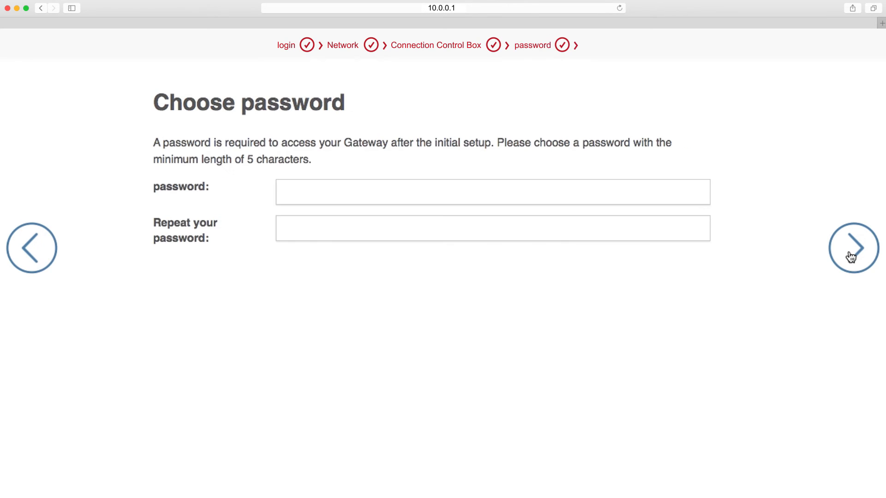